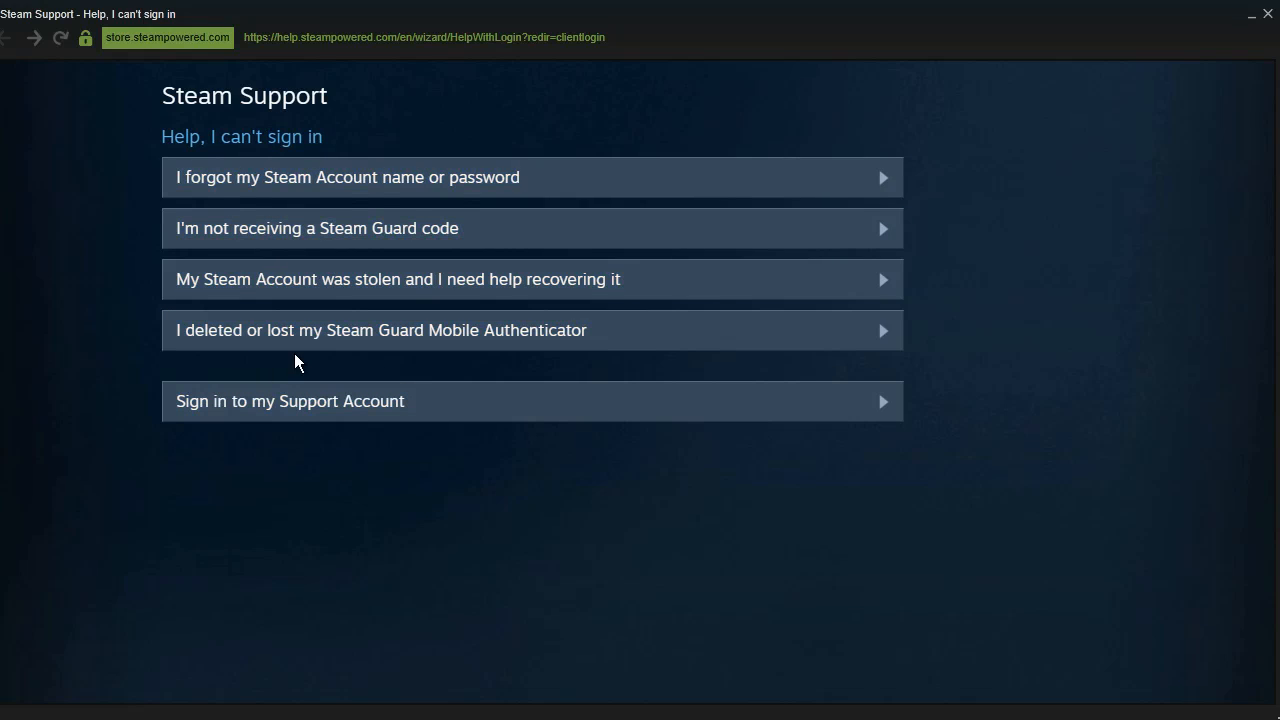
mouse_move(348, 330)
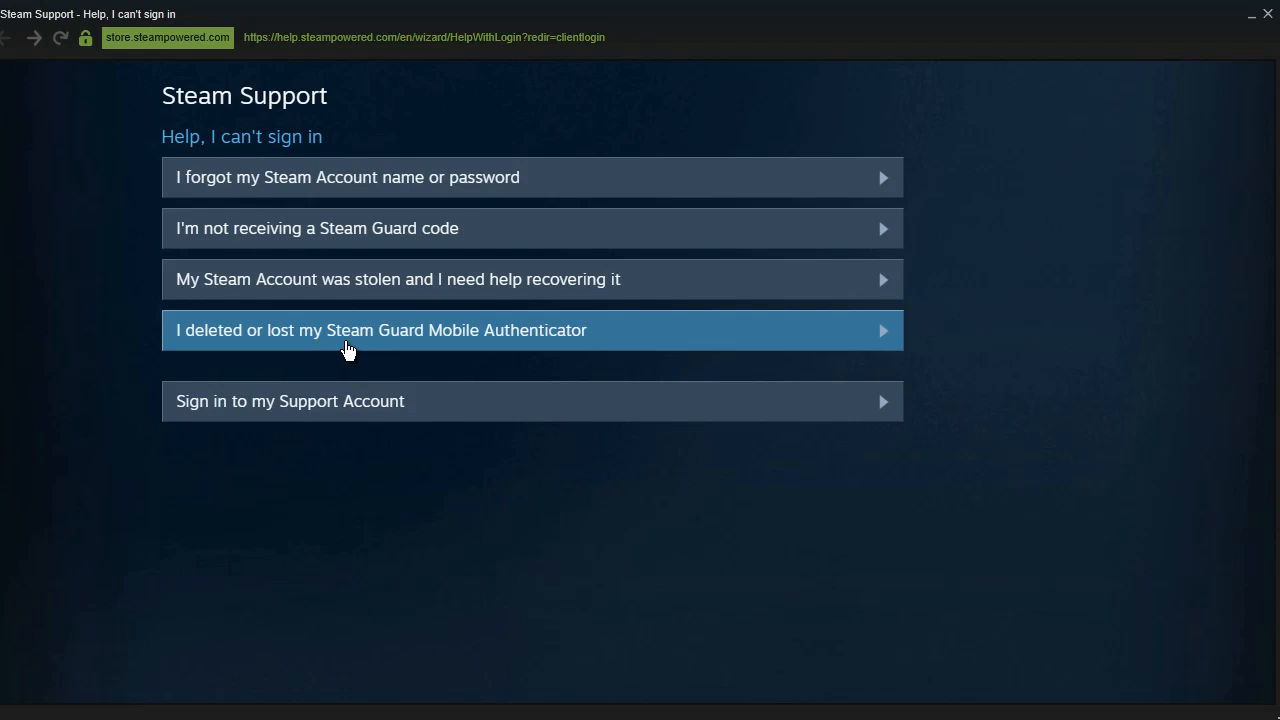
Choose 'I deleted or lost my Steam Guard Mobile Authenticator' to begin authenticator recovery.
click(380, 330)
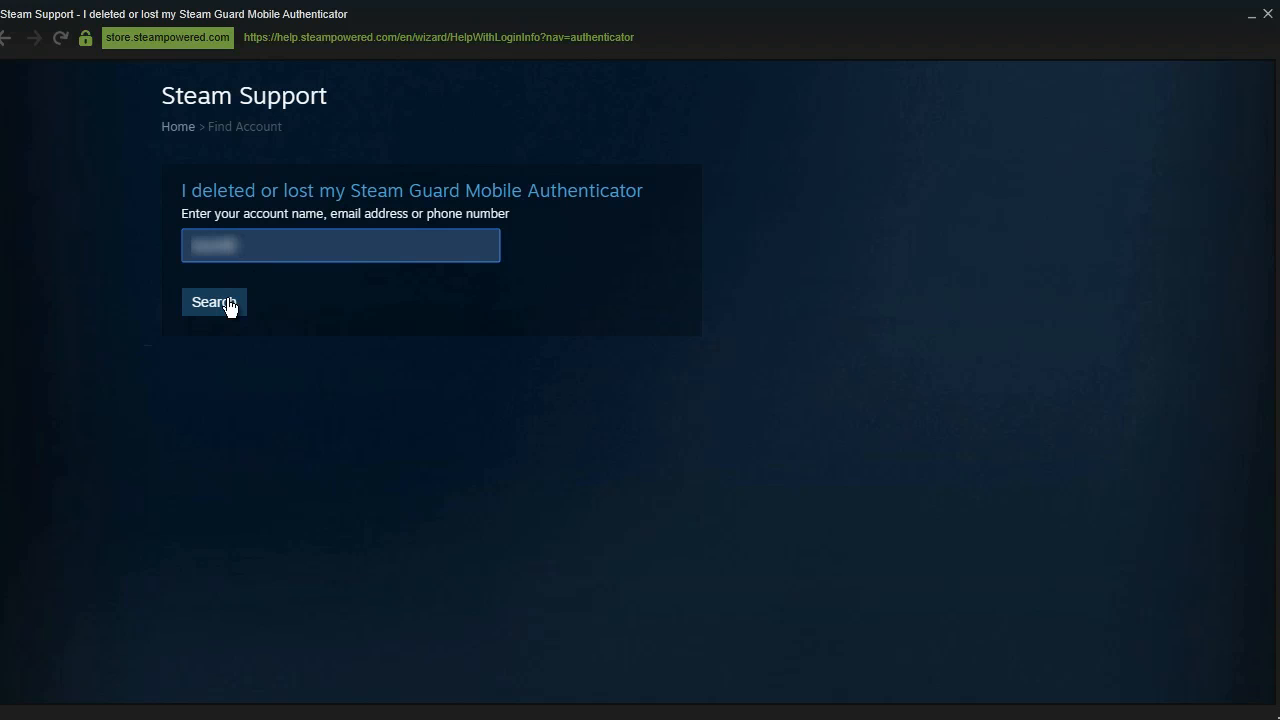
Search for the entered account name to get the authenticator reset choices.
click(212, 302)
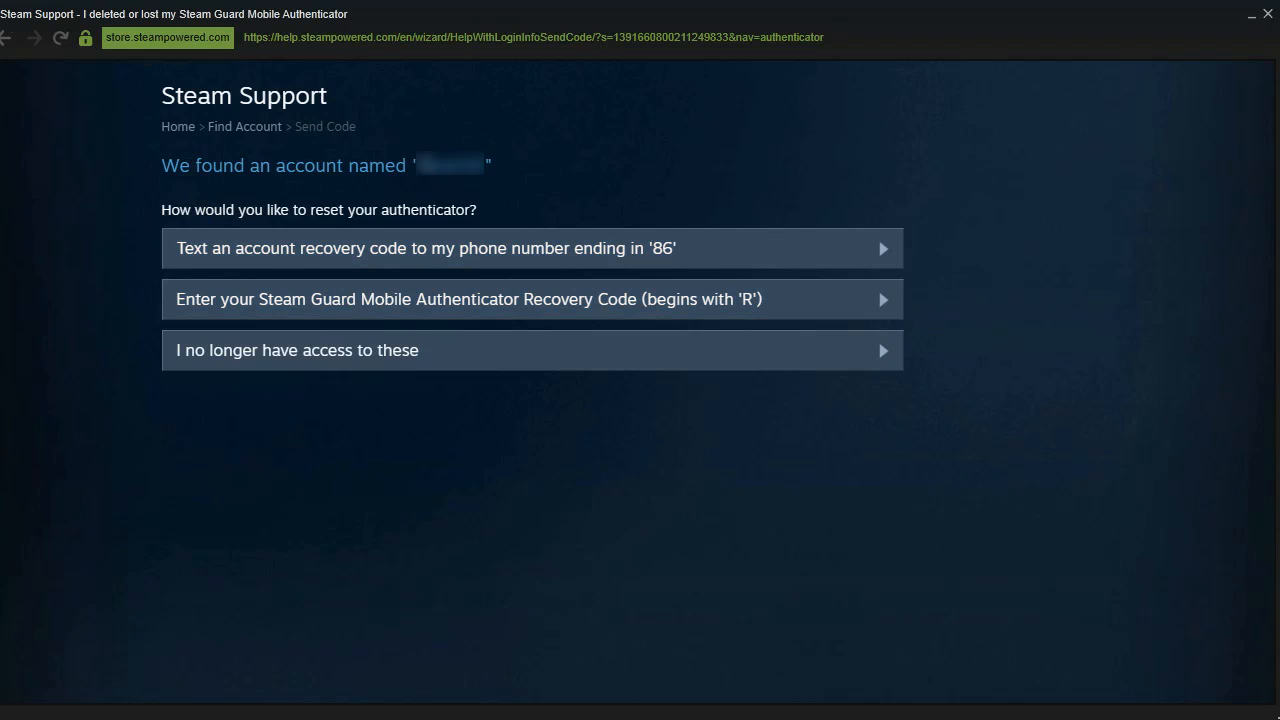
mouse_move(222, 232)
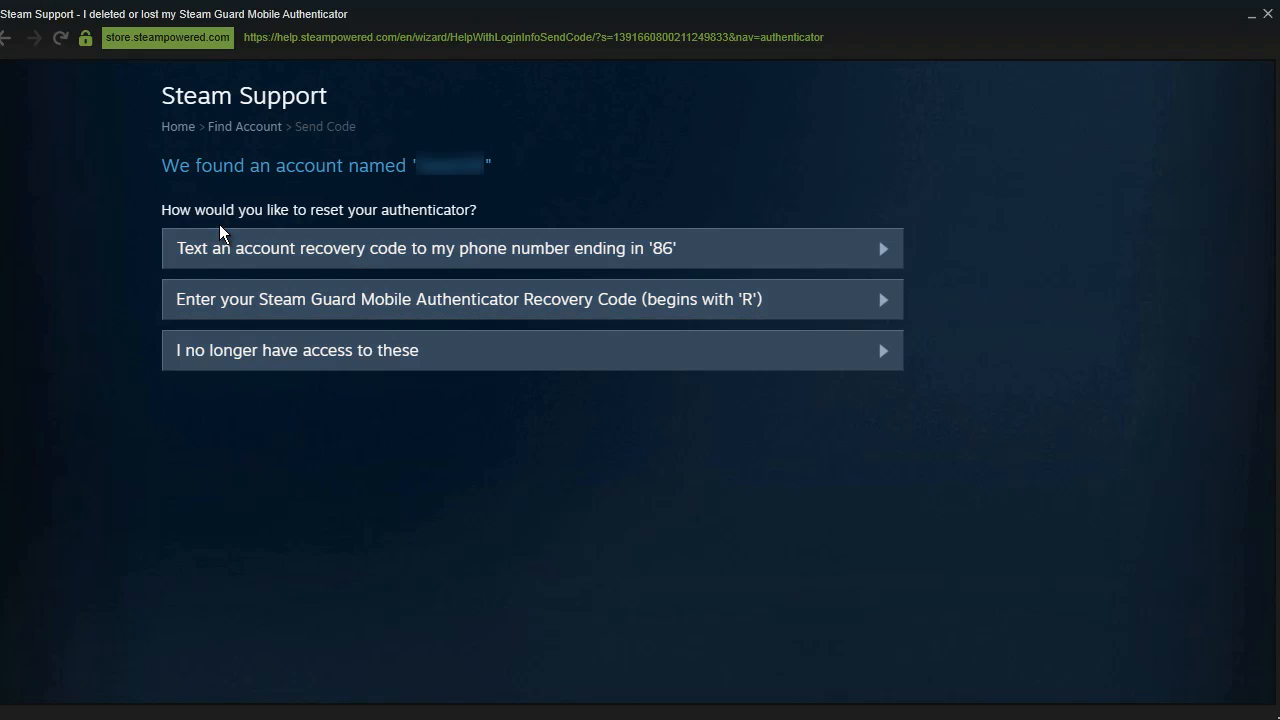
mouse_move(660, 200)
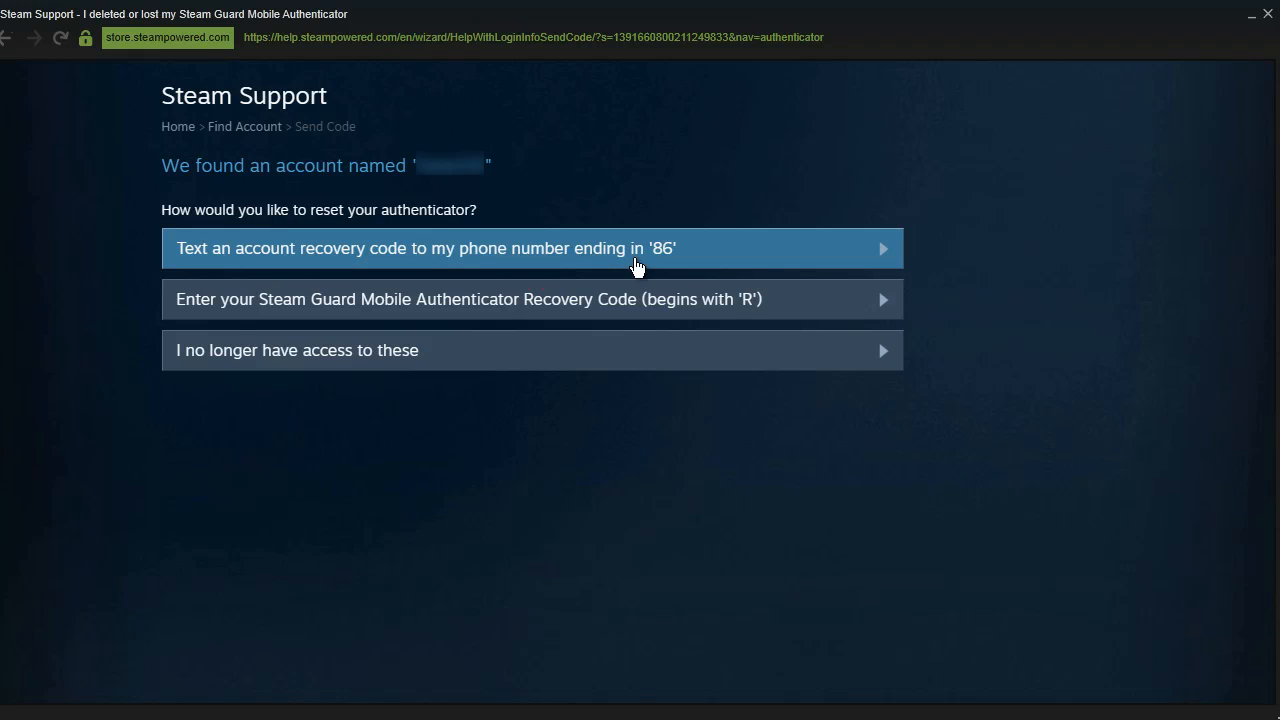
mouse_move(388, 248)
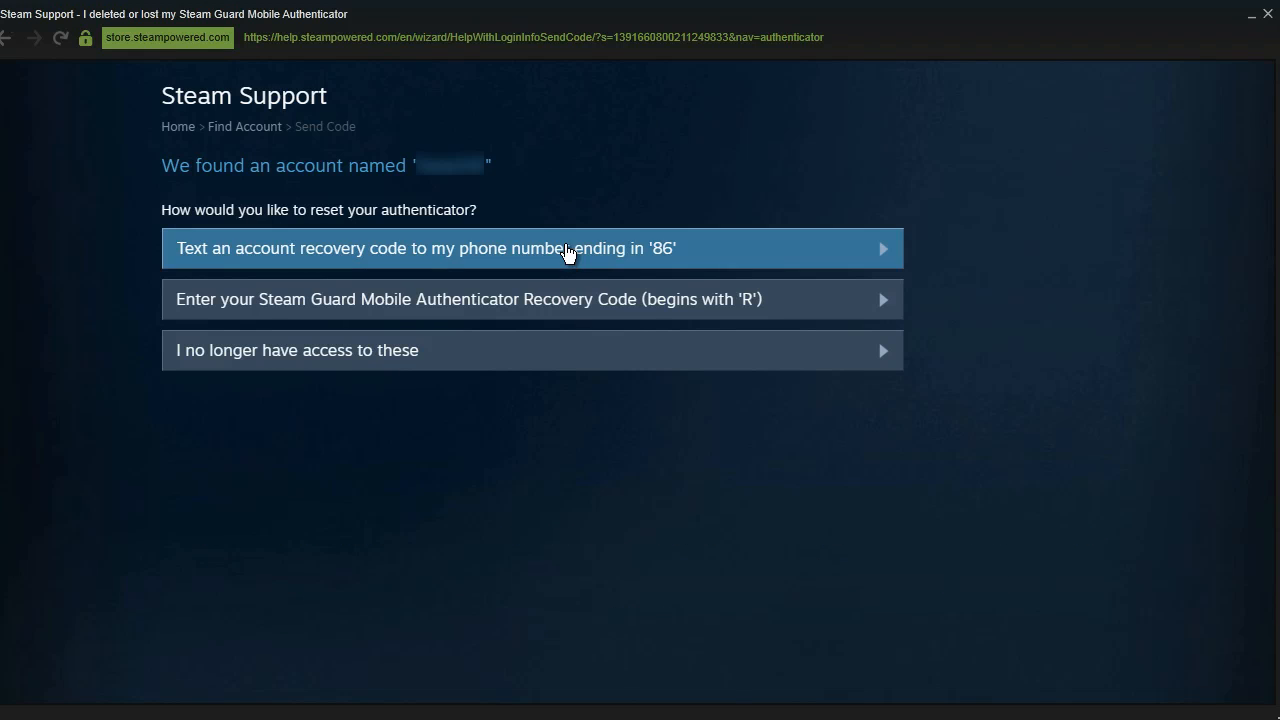
mouse_move(204, 300)
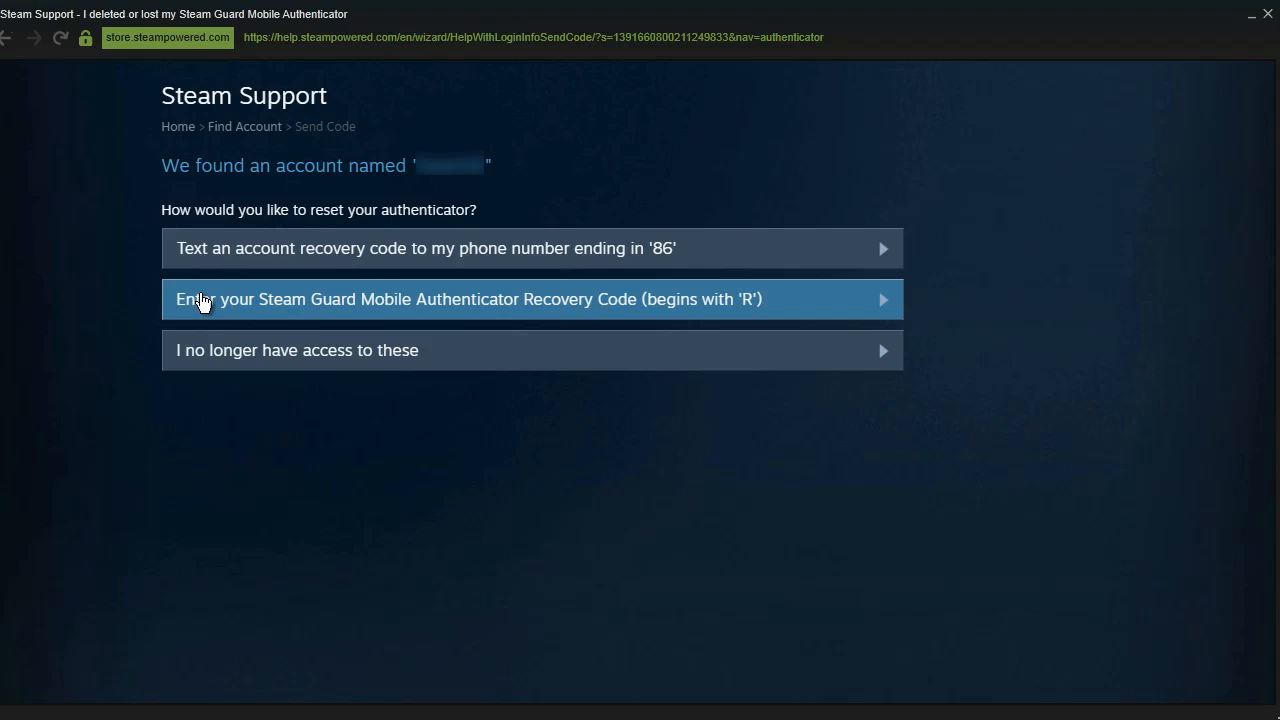
mouse_move(512, 304)
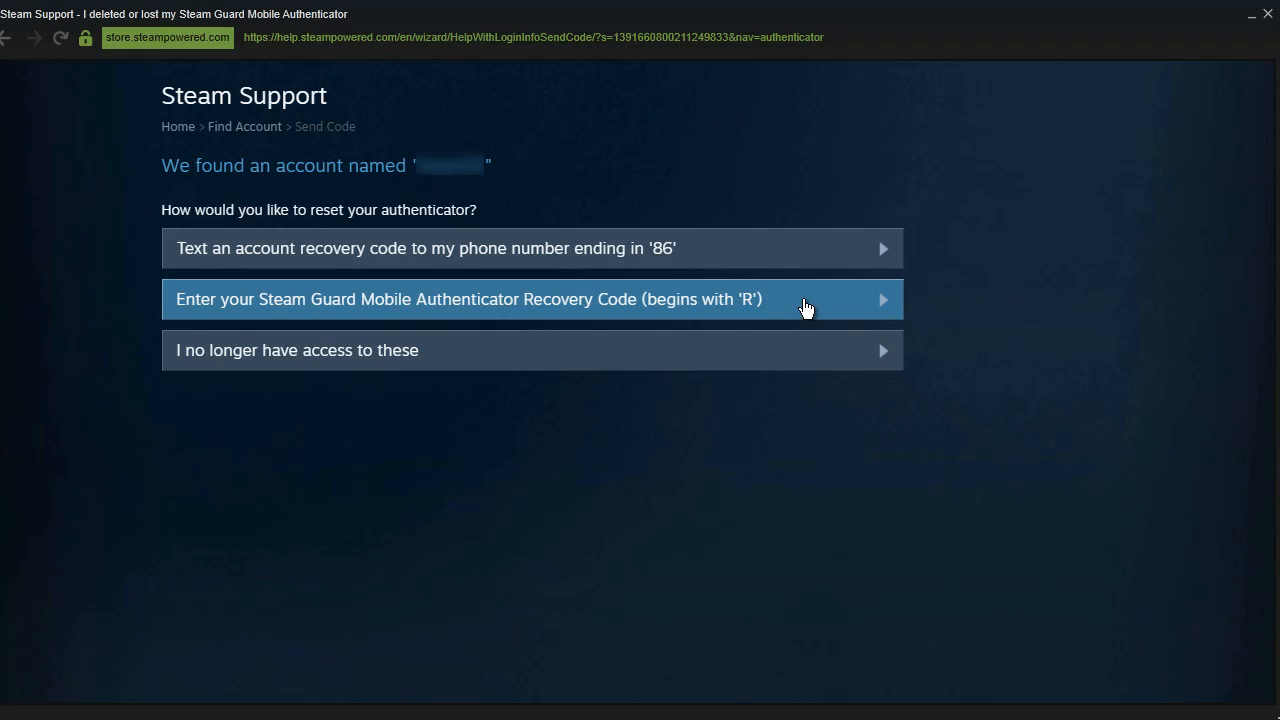
mouse_move(836, 312)
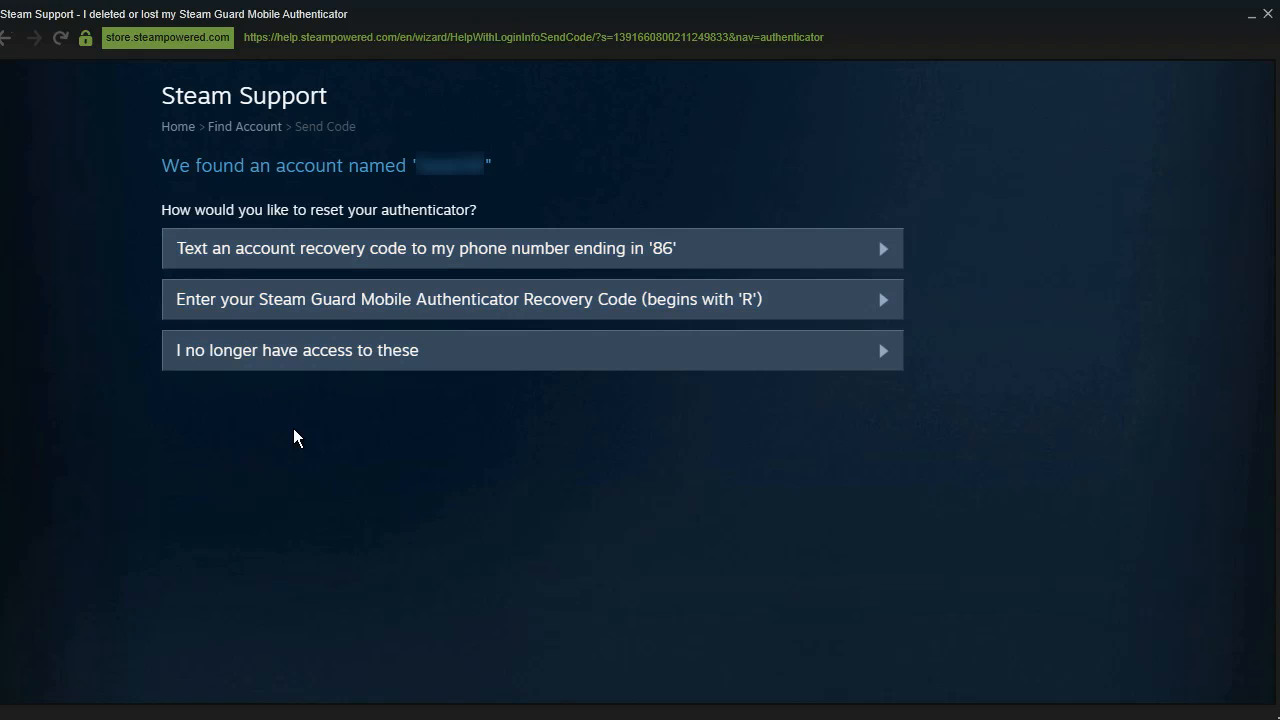
mouse_move(316, 374)
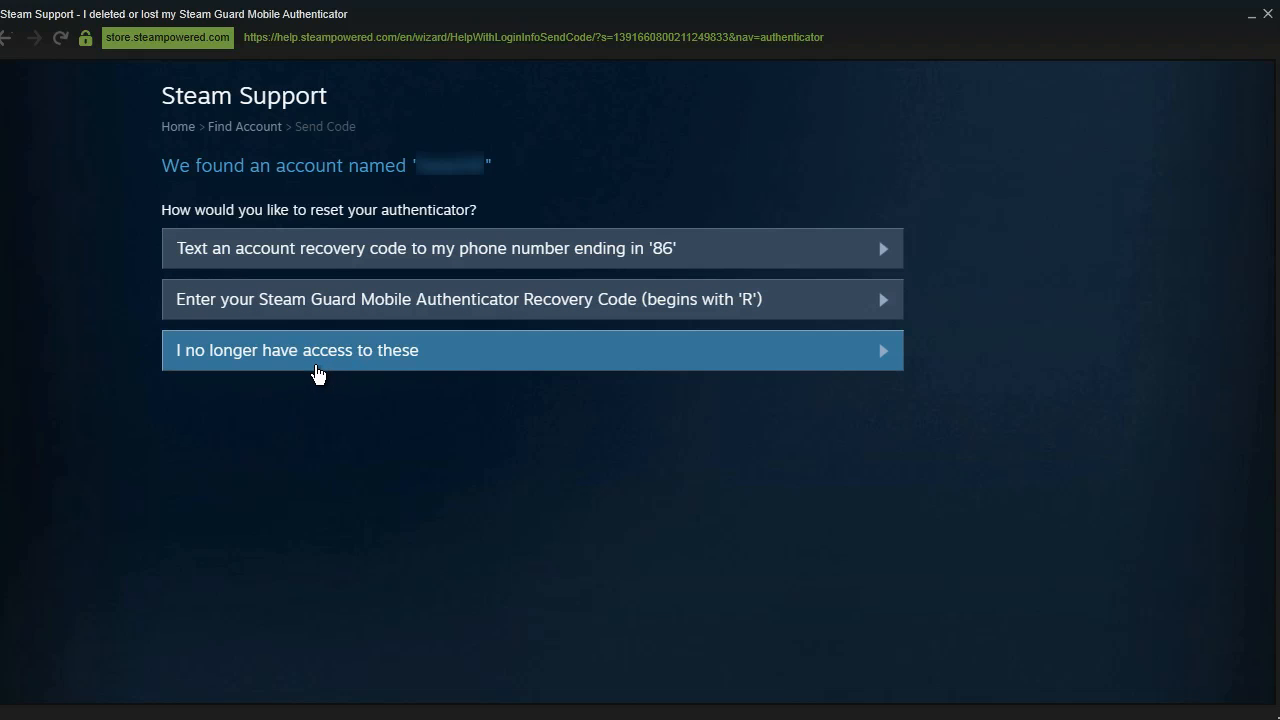
Say the phone and recovery code are both gone, then go to the 'Providing Proof of Ownership' article.
click(296, 350)
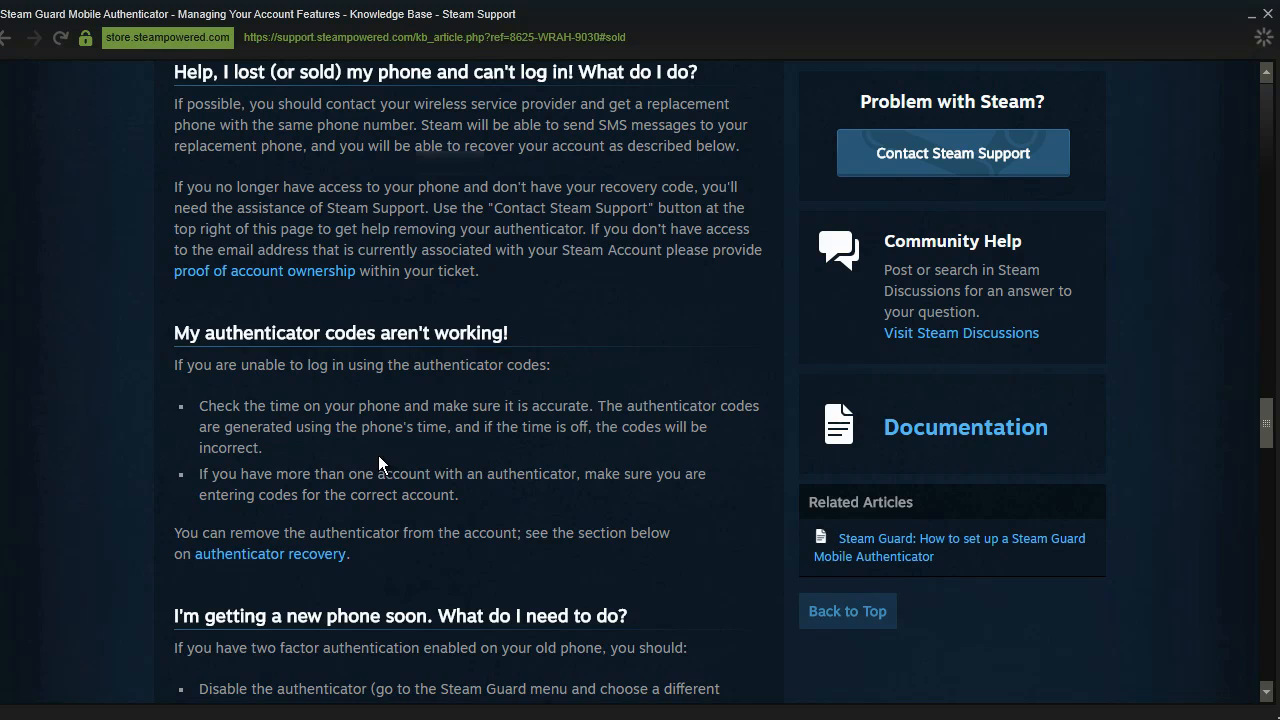
scroll(down, 3)
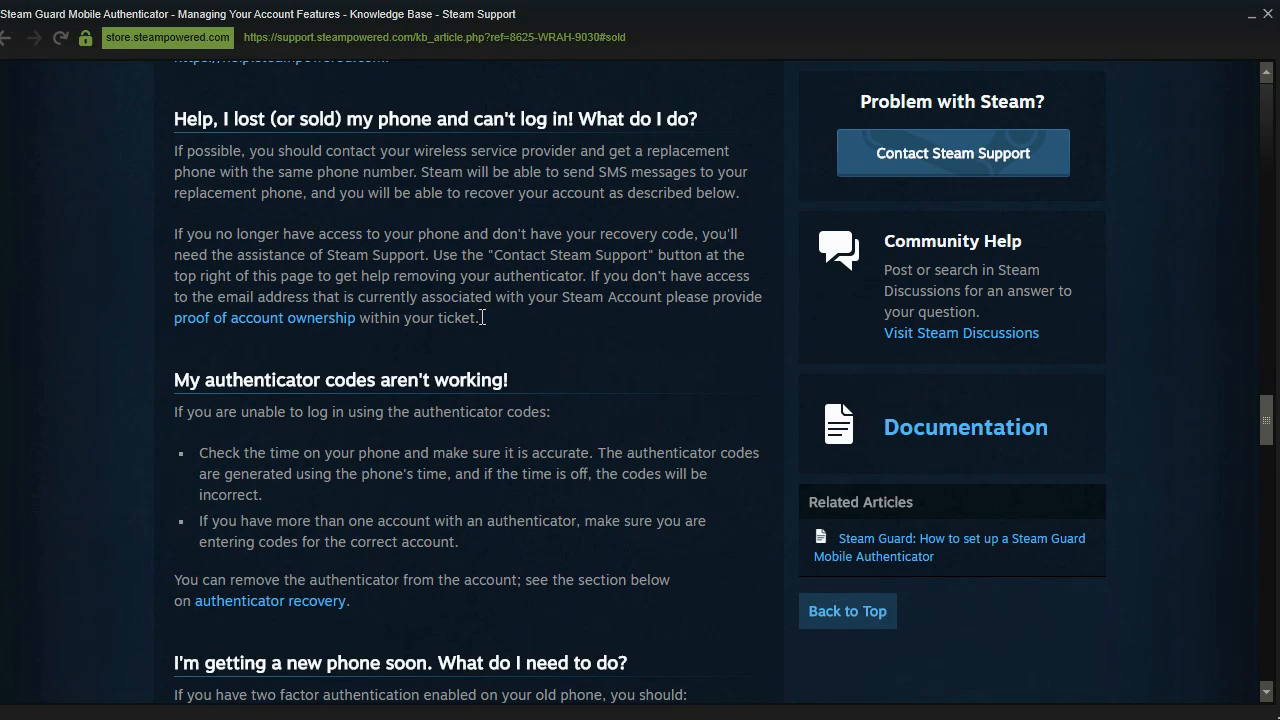
drag(356, 316, 480, 316)
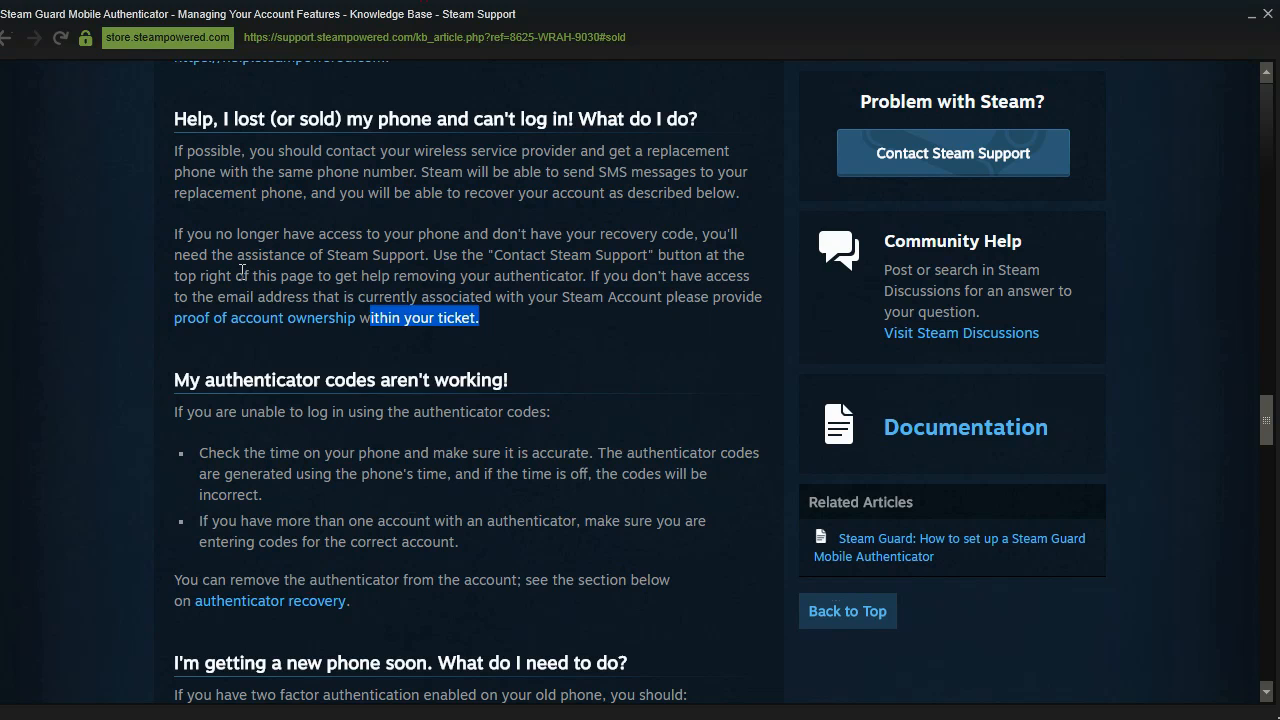
click(264, 318)
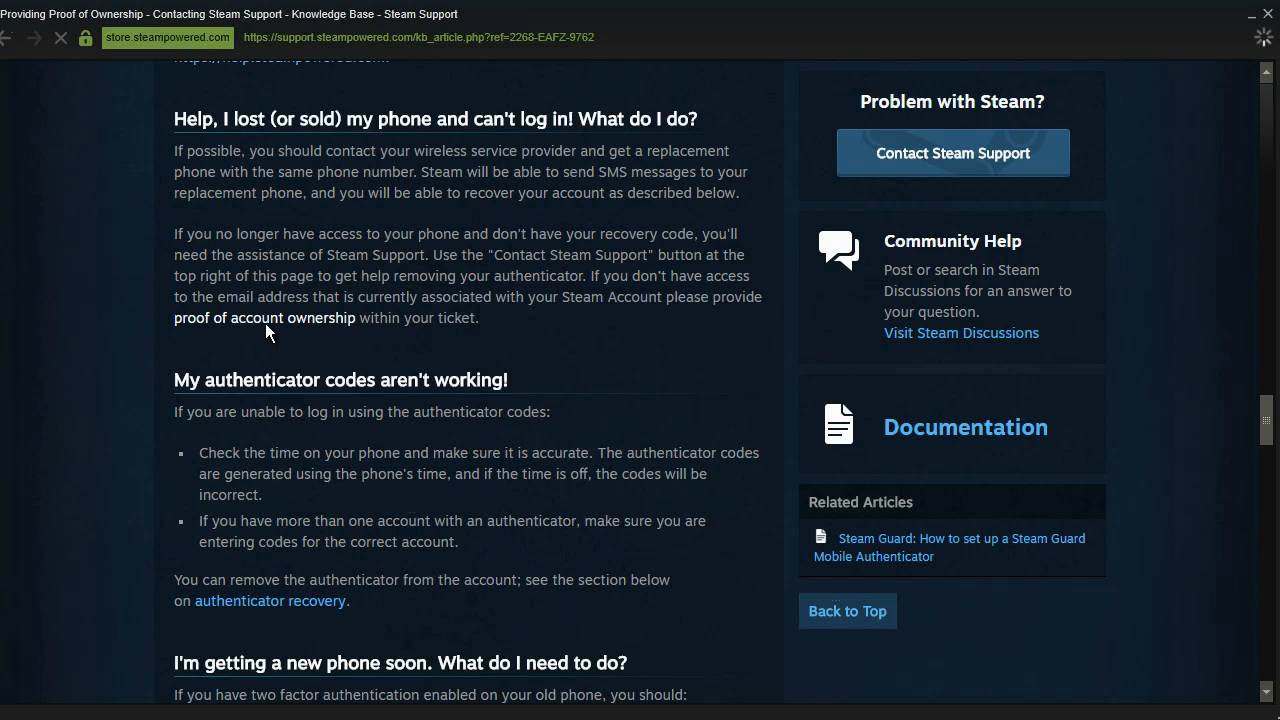
mouse_move(268, 320)
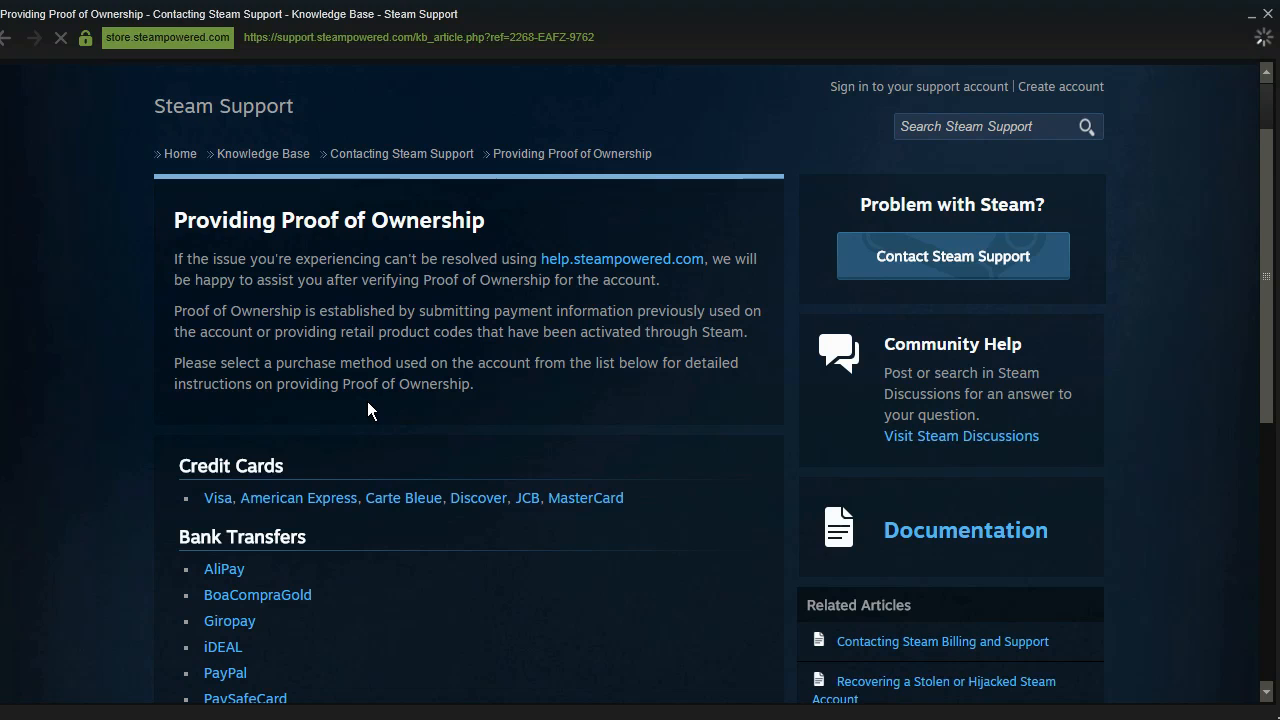
Review how proof of ownership is established and the accepted bank transfer purchase methods.
scroll(down, 3)
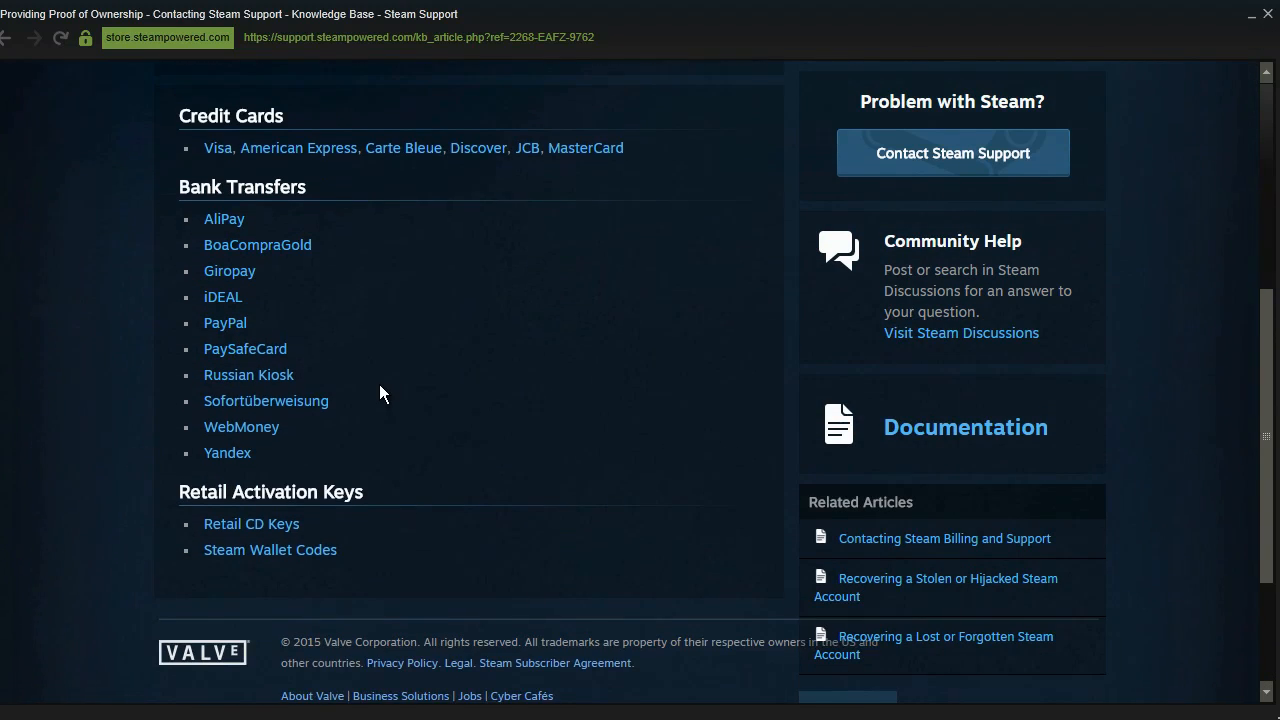
scroll(up, 3)
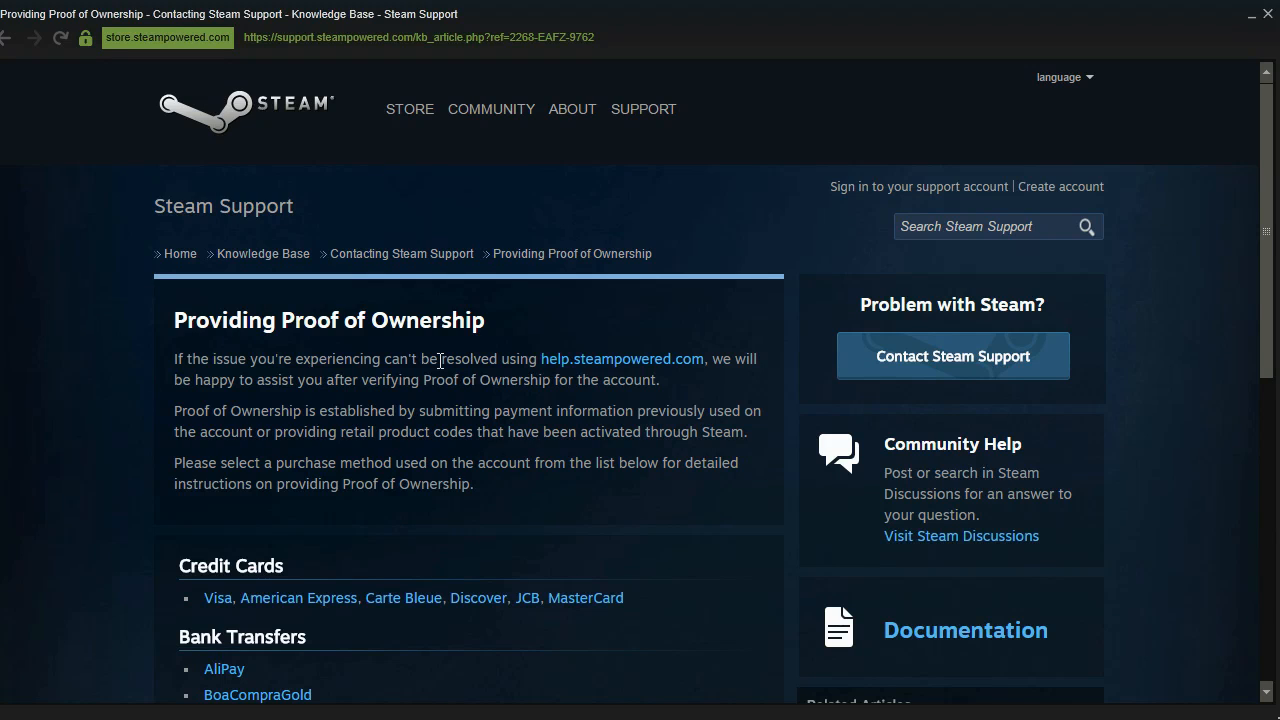
mouse_move(202, 420)
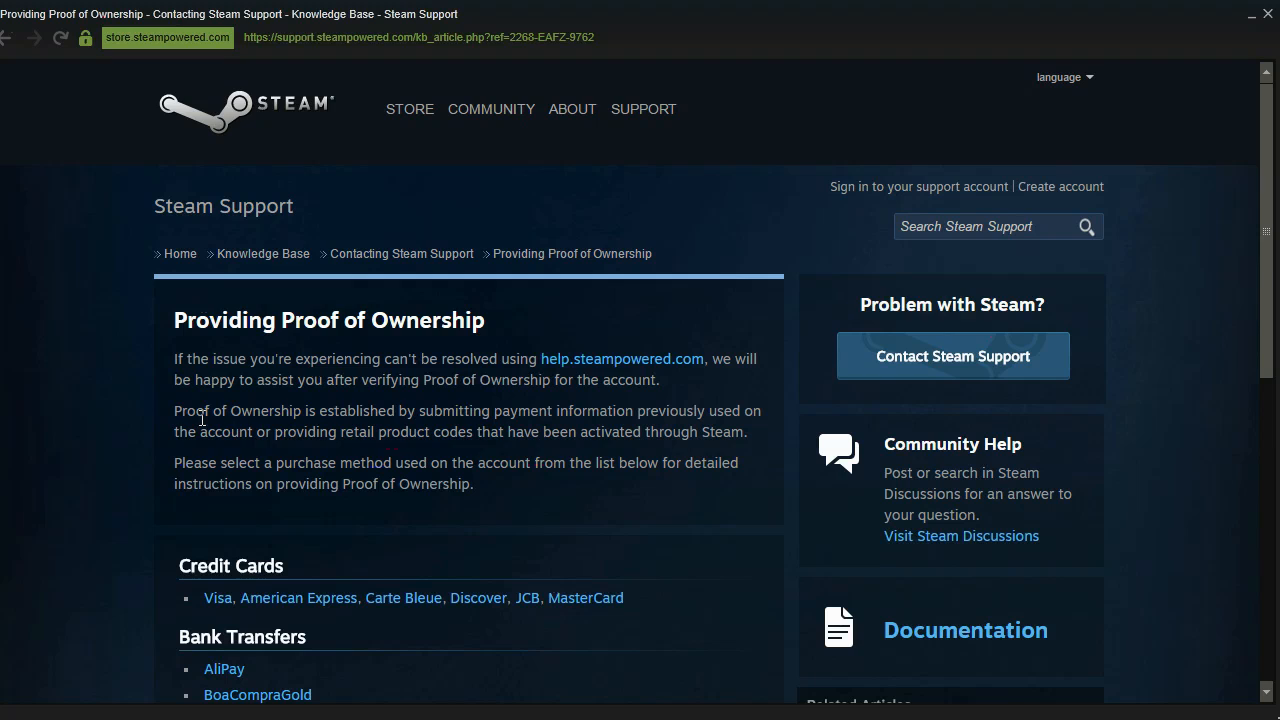
drag(174, 410, 296, 410)
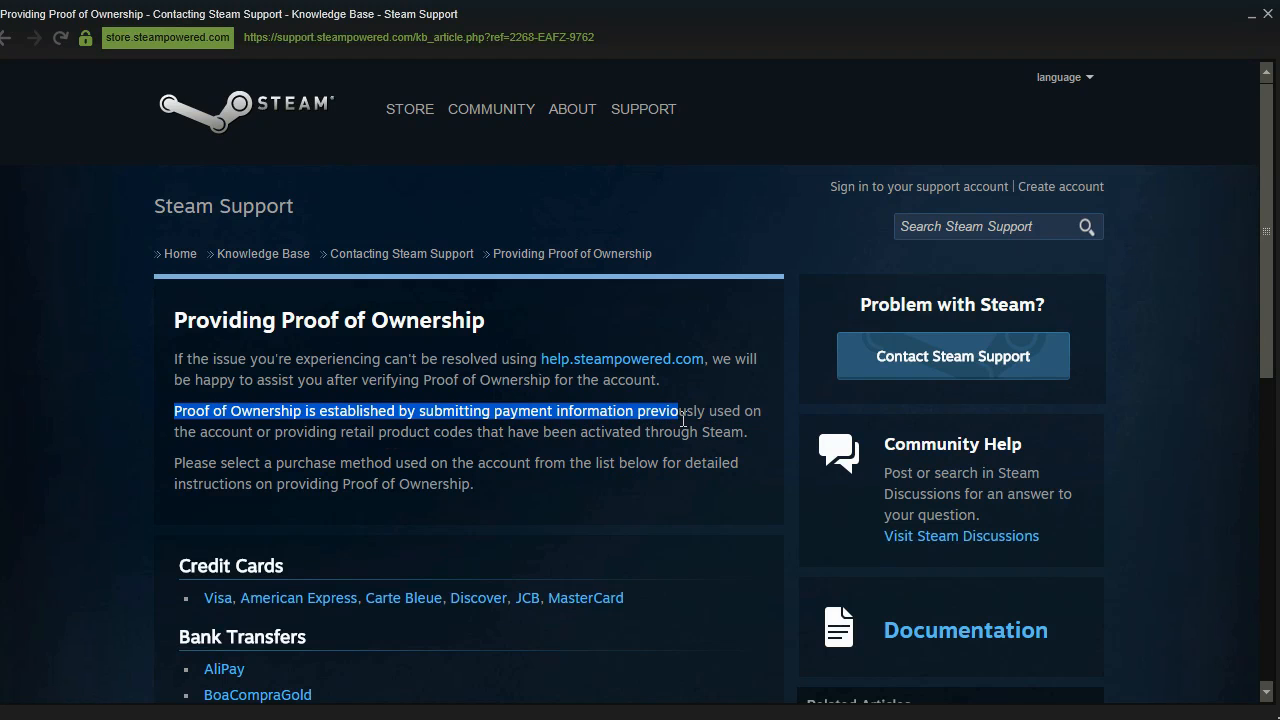
scroll(down, 3)
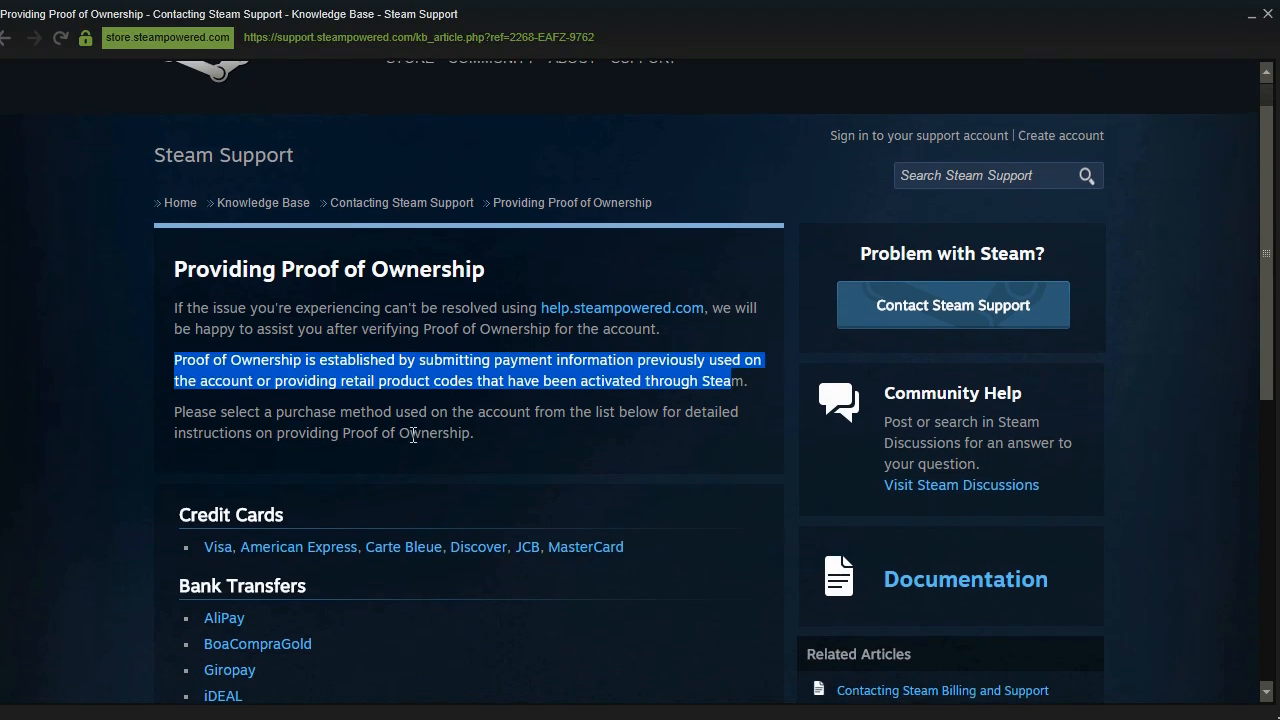
scroll(down, 3)
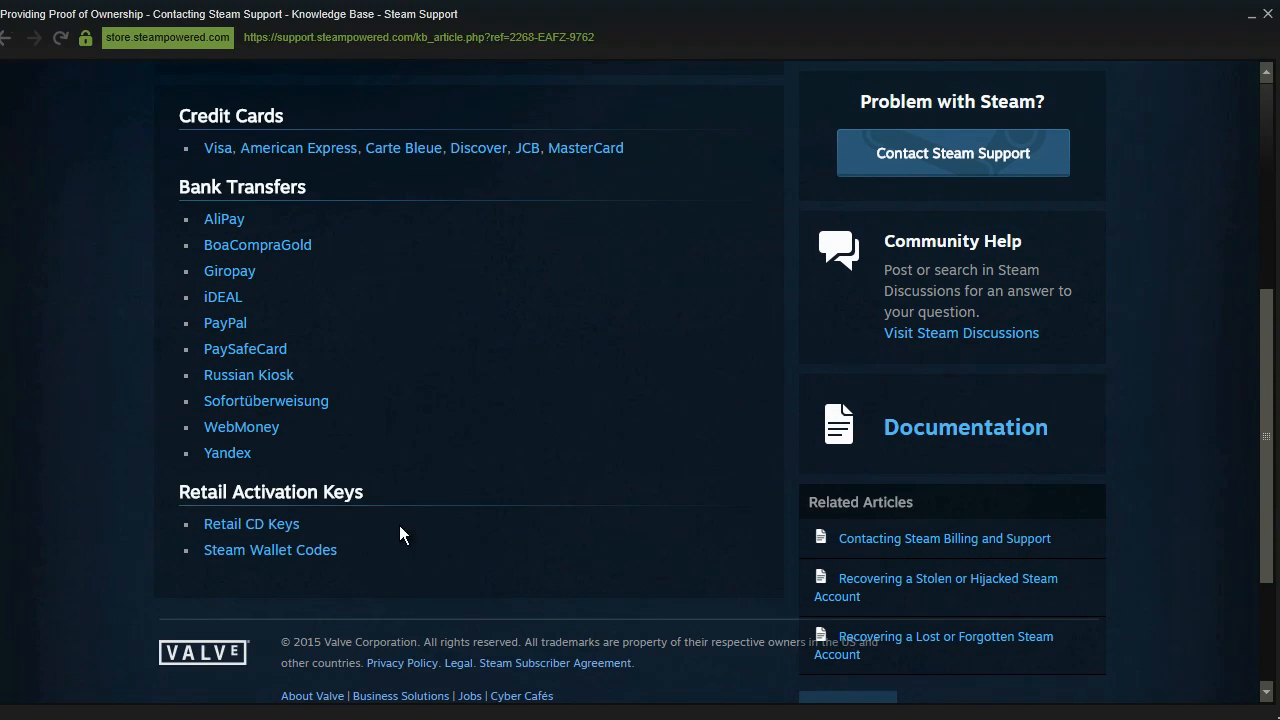
drag(224, 322, 228, 452)
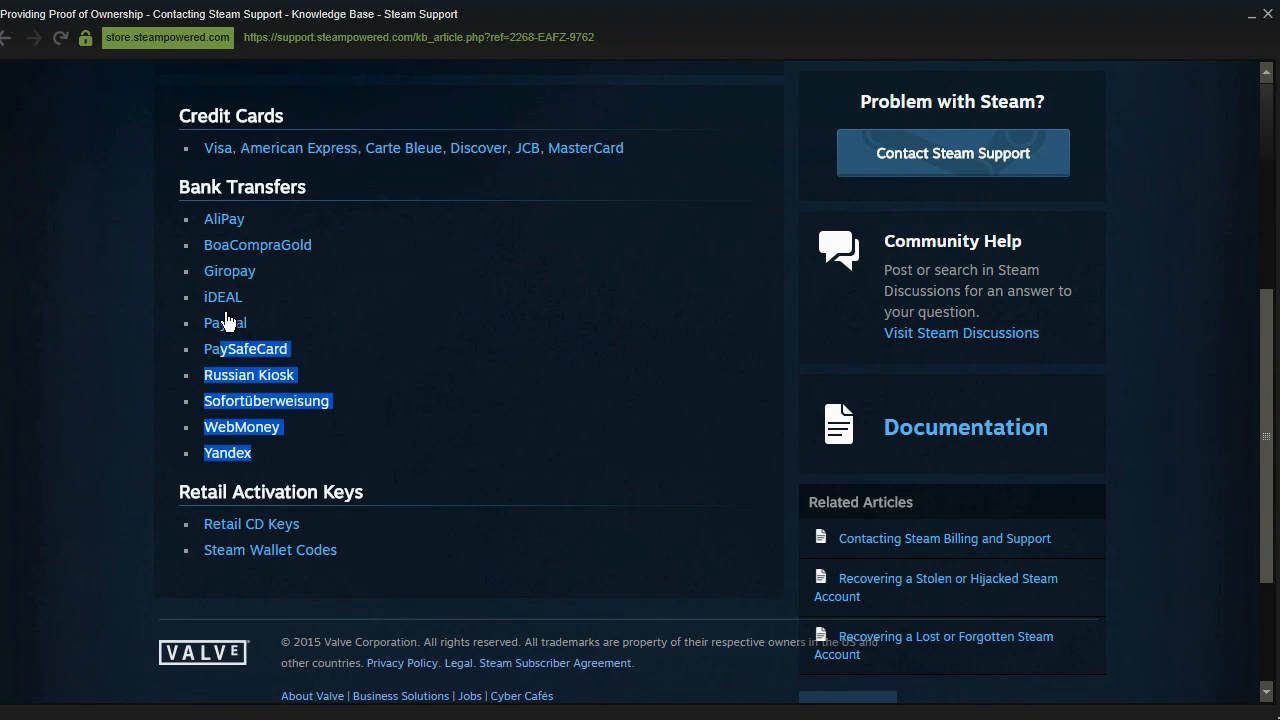
scroll(up, 3)
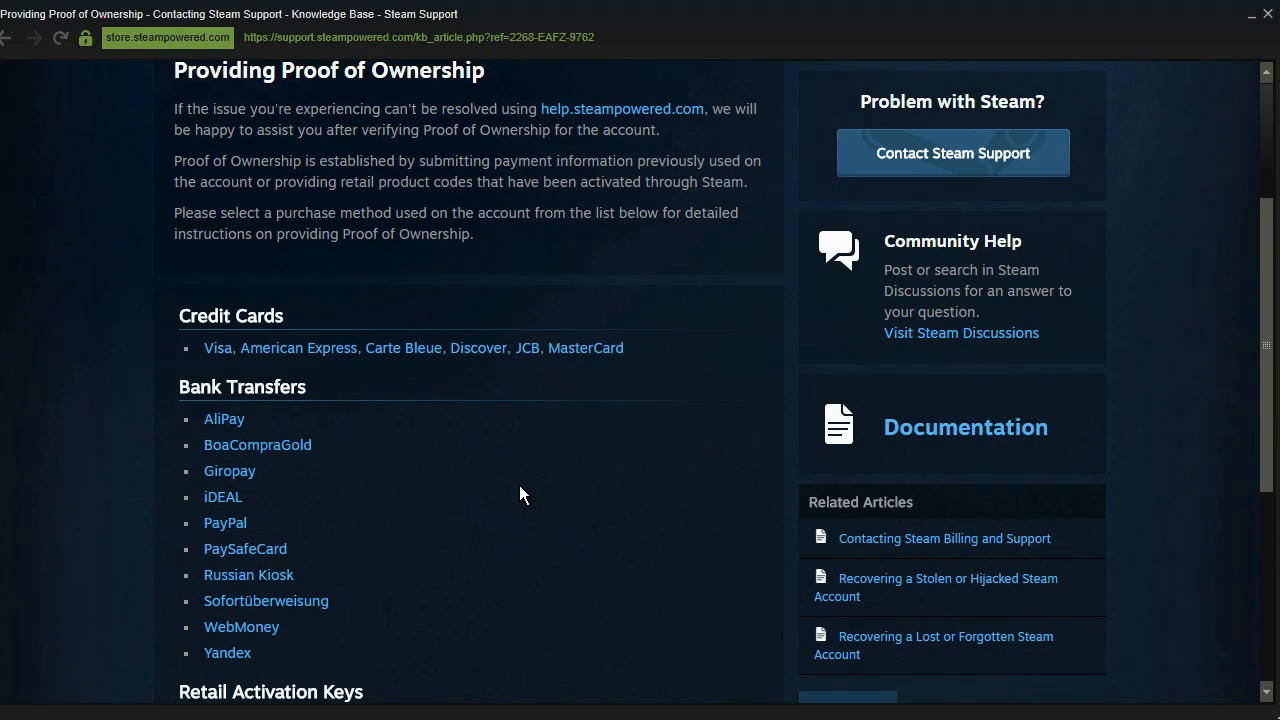
scroll(up, 3)
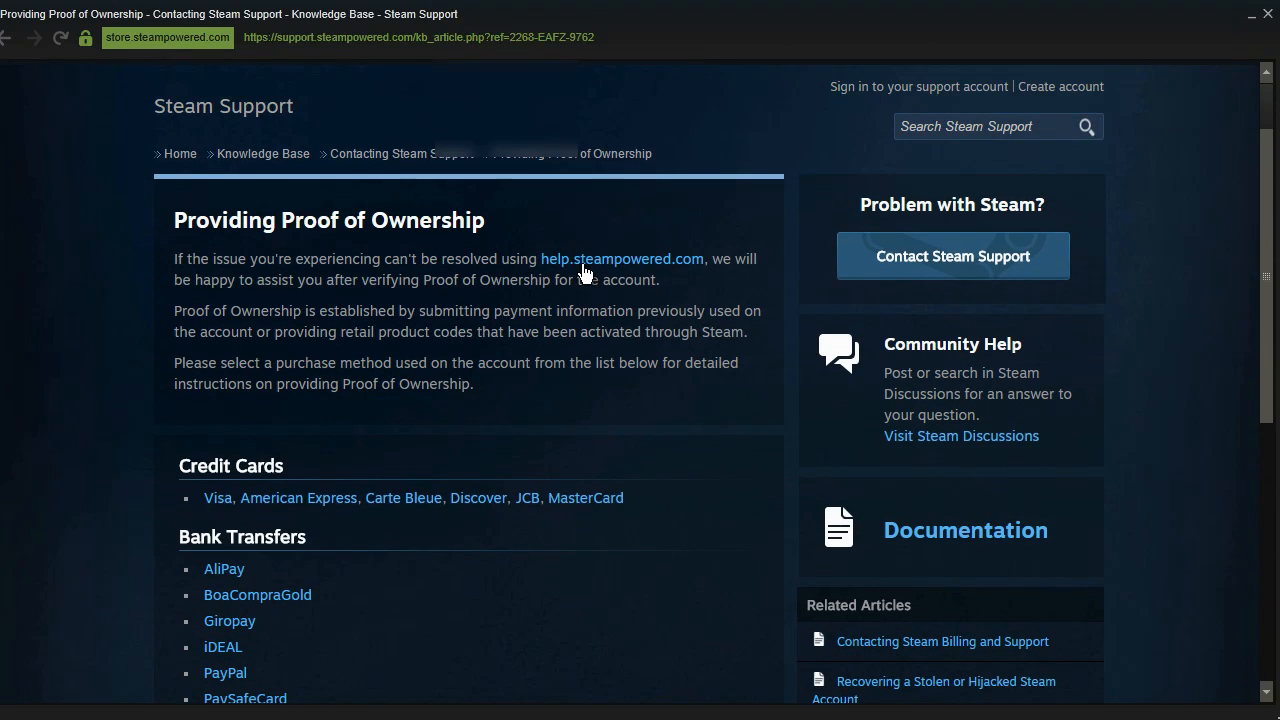
Follow the help.steampowered.com link, choose 'Sign in to my Support Account' and reach 'Create Account'.
click(622, 260)
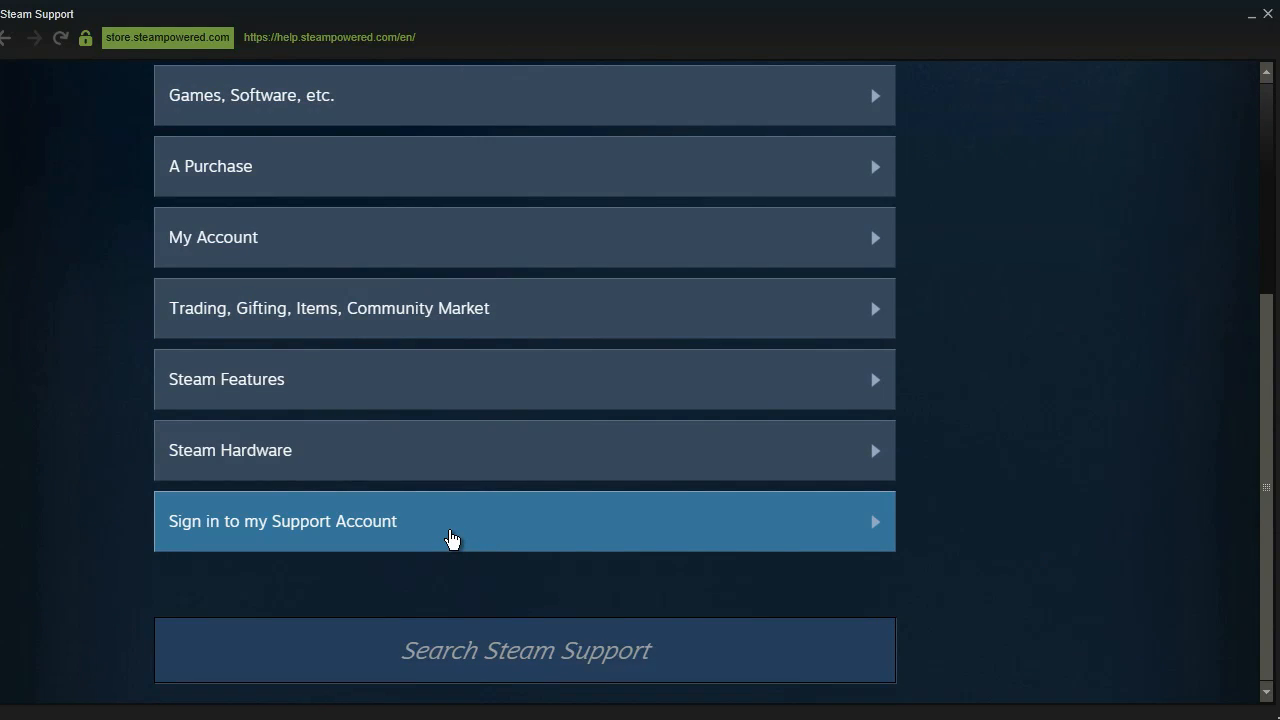
click(450, 520)
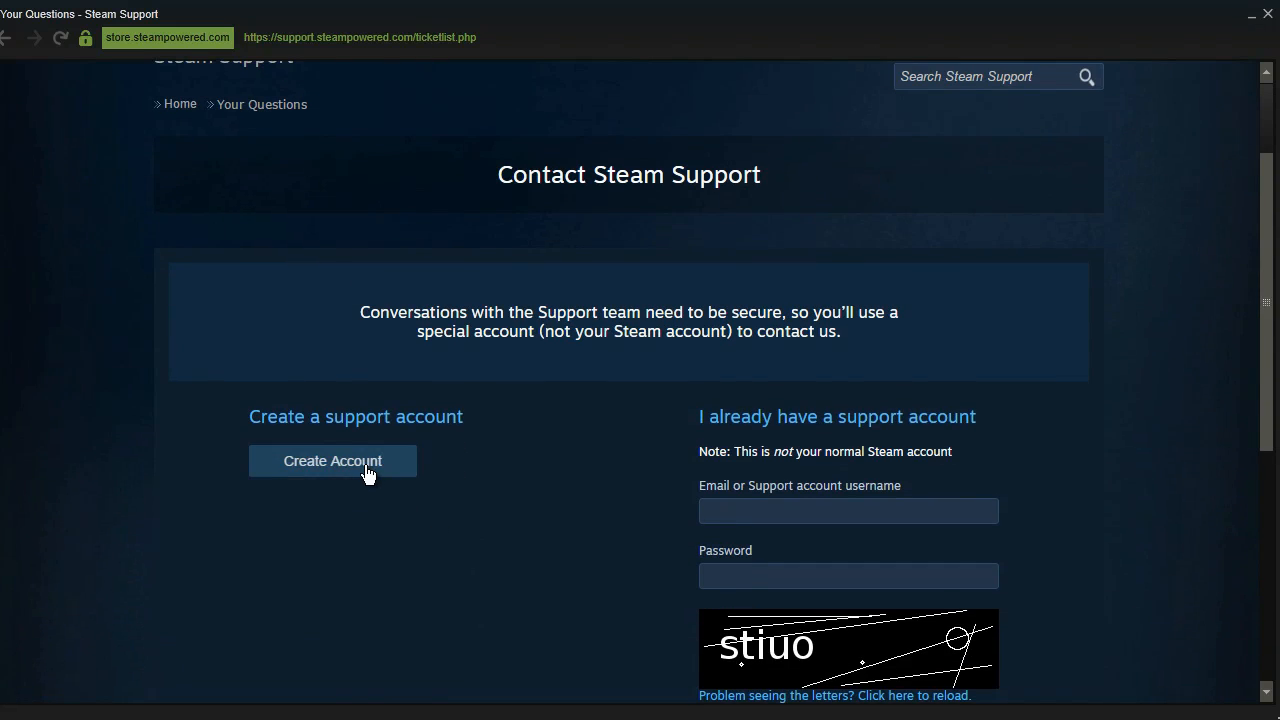
click(332, 460)
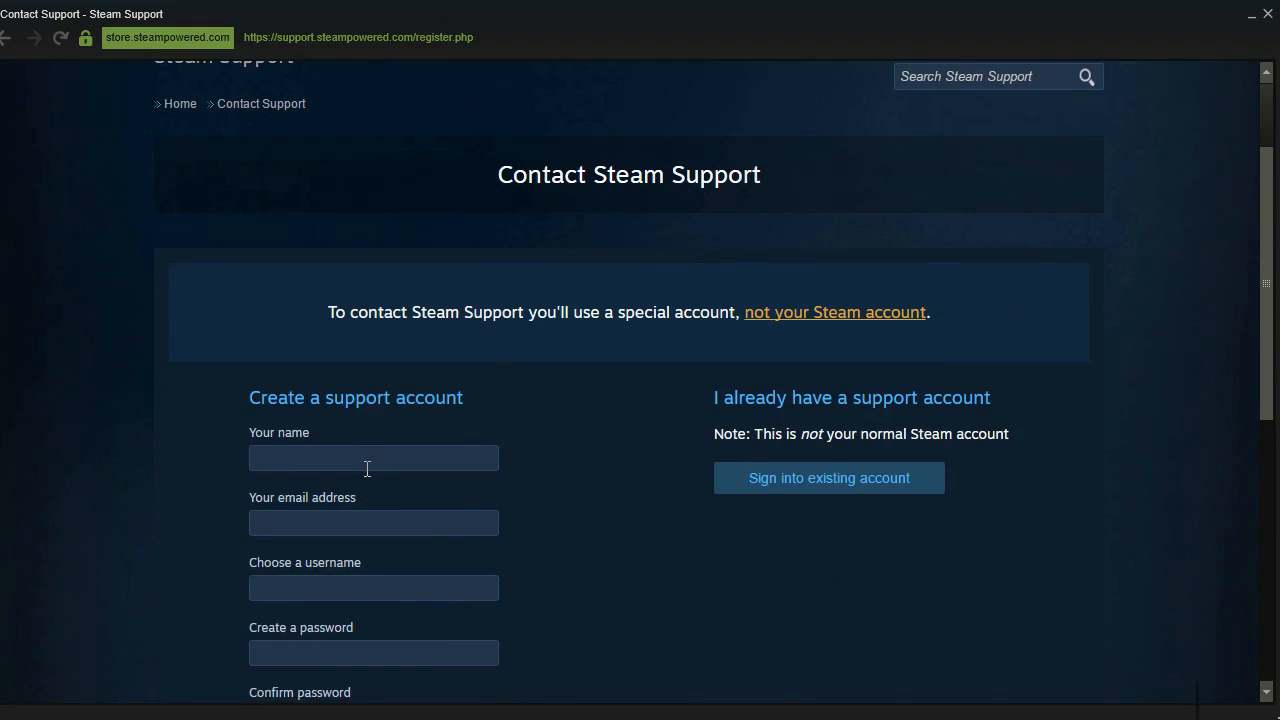
Look over the empty name, email, username and password fields of the new support account form.
scroll(up, 3)
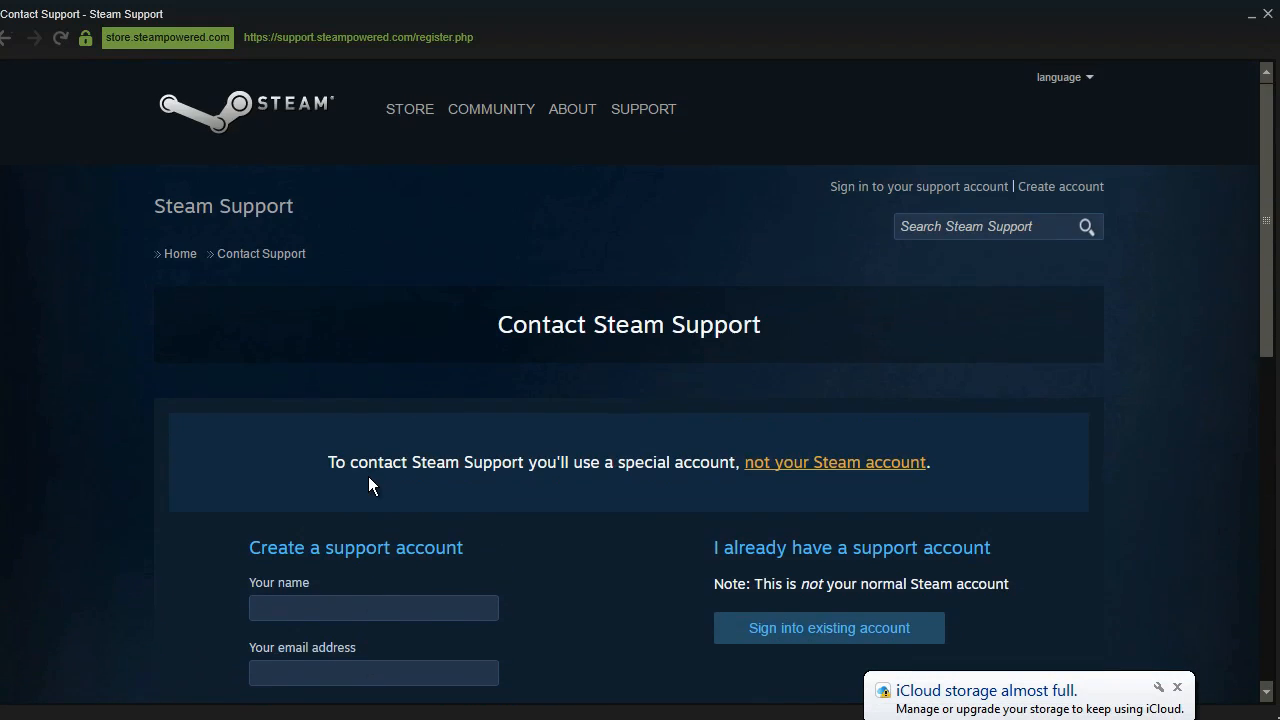
scroll(down, 3)
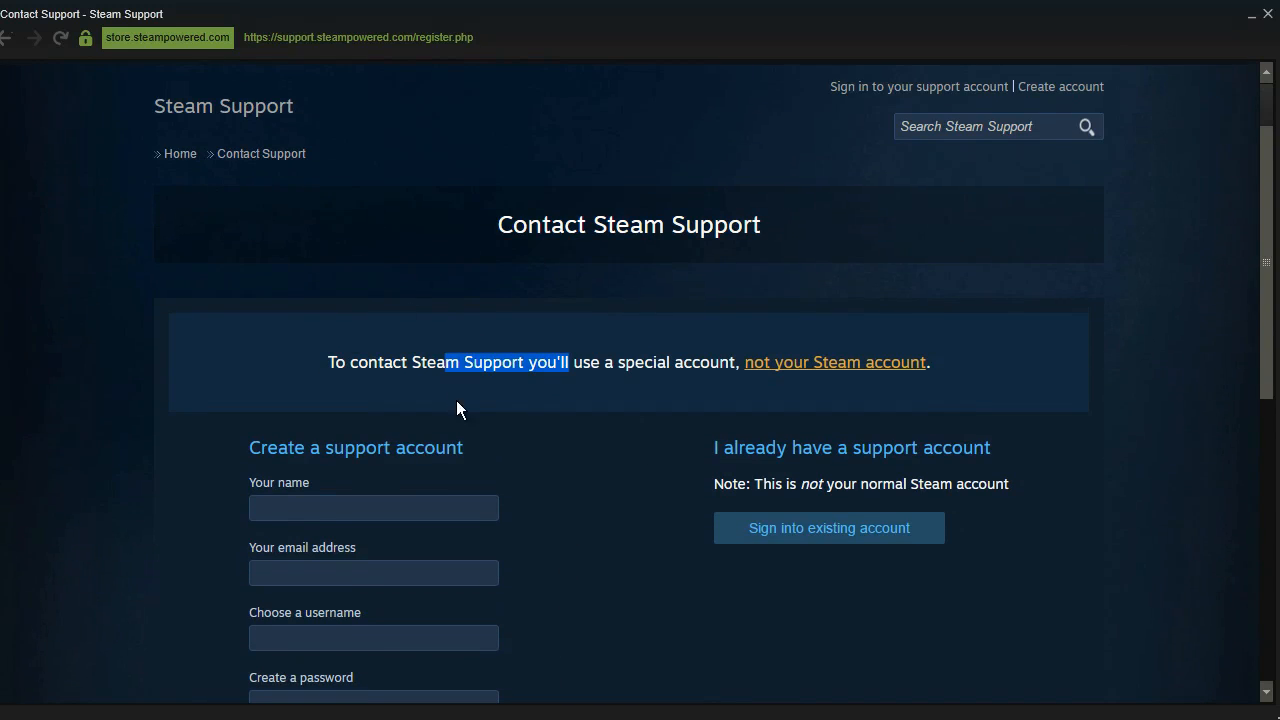
scroll(down, 3)
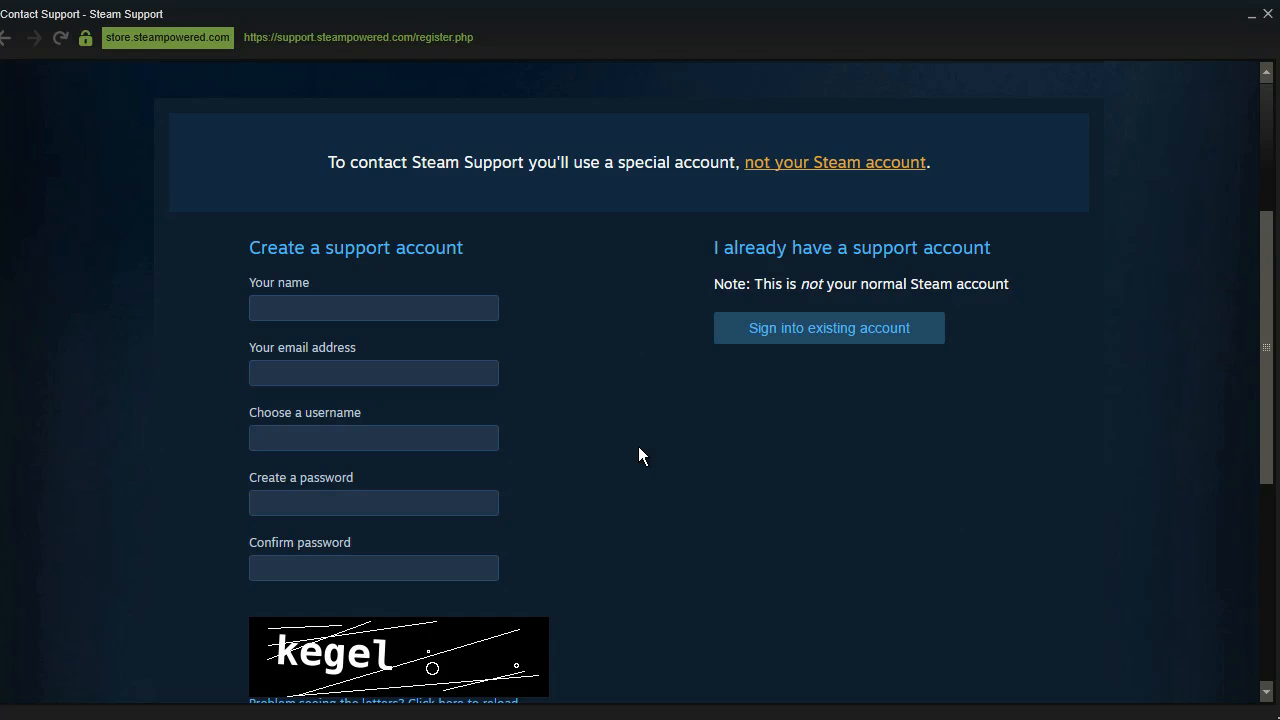
scroll(up, 3)
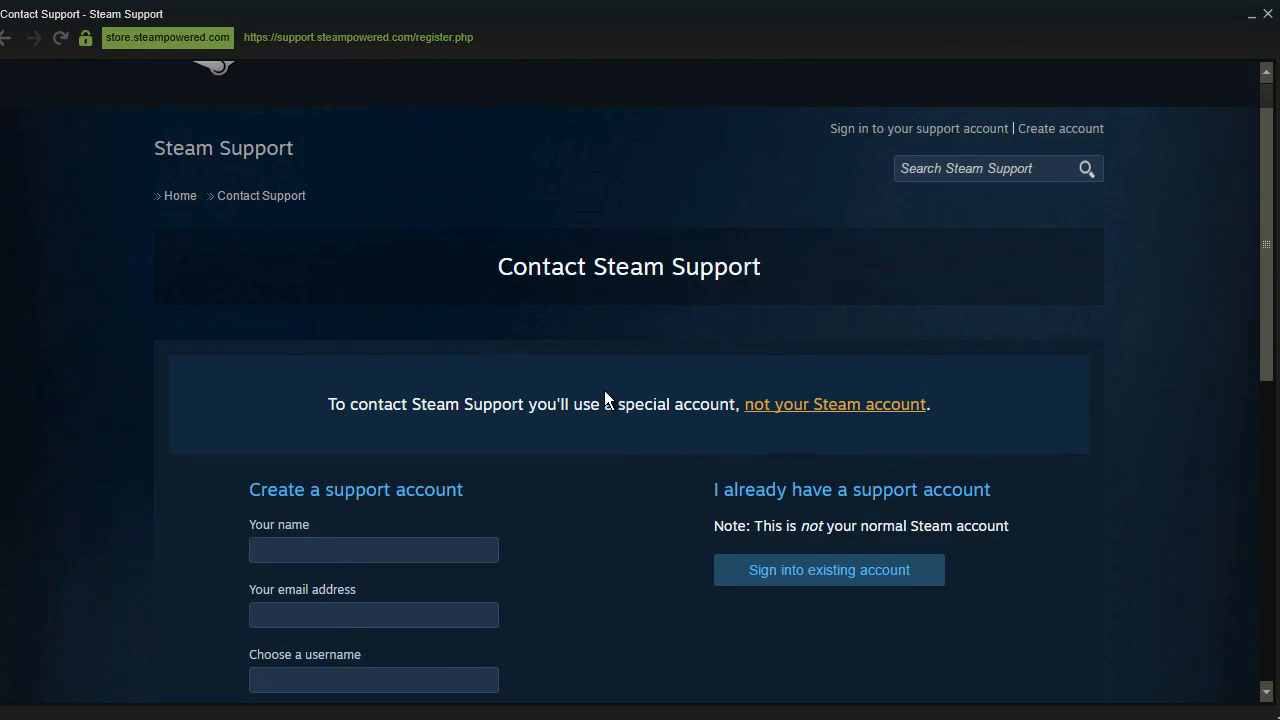
scroll(down, 3)
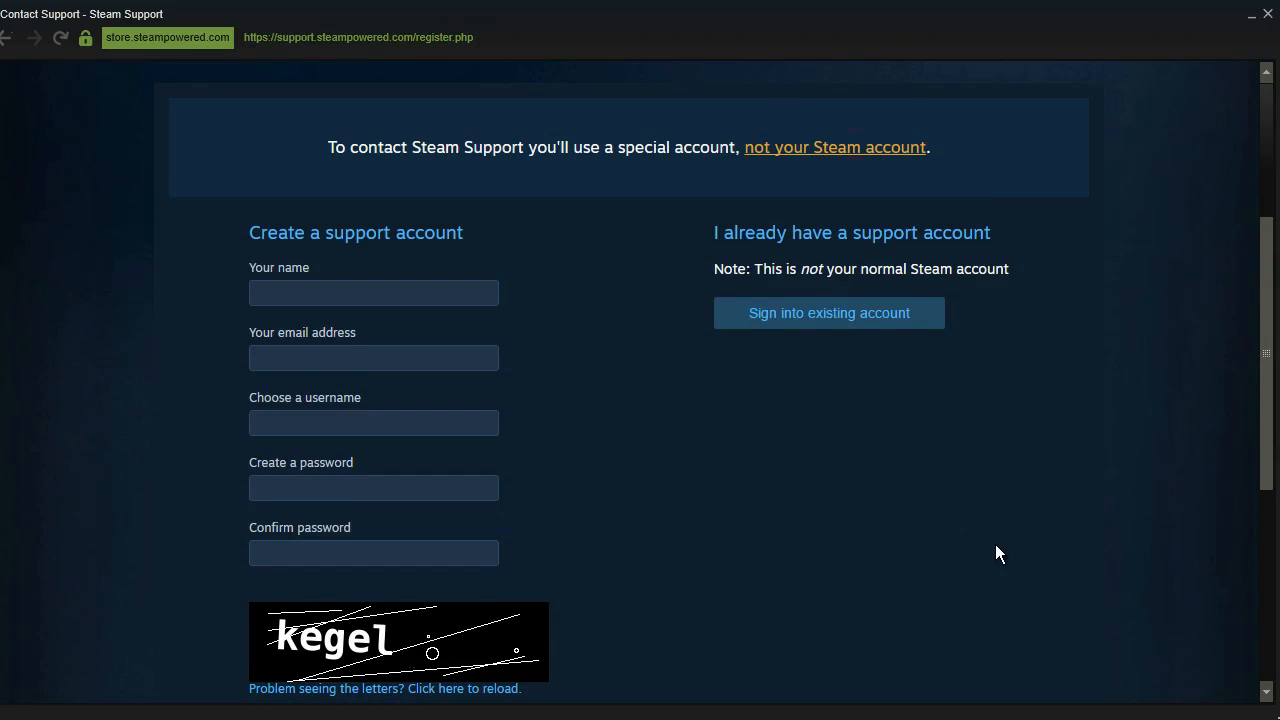
scroll(down, 3)
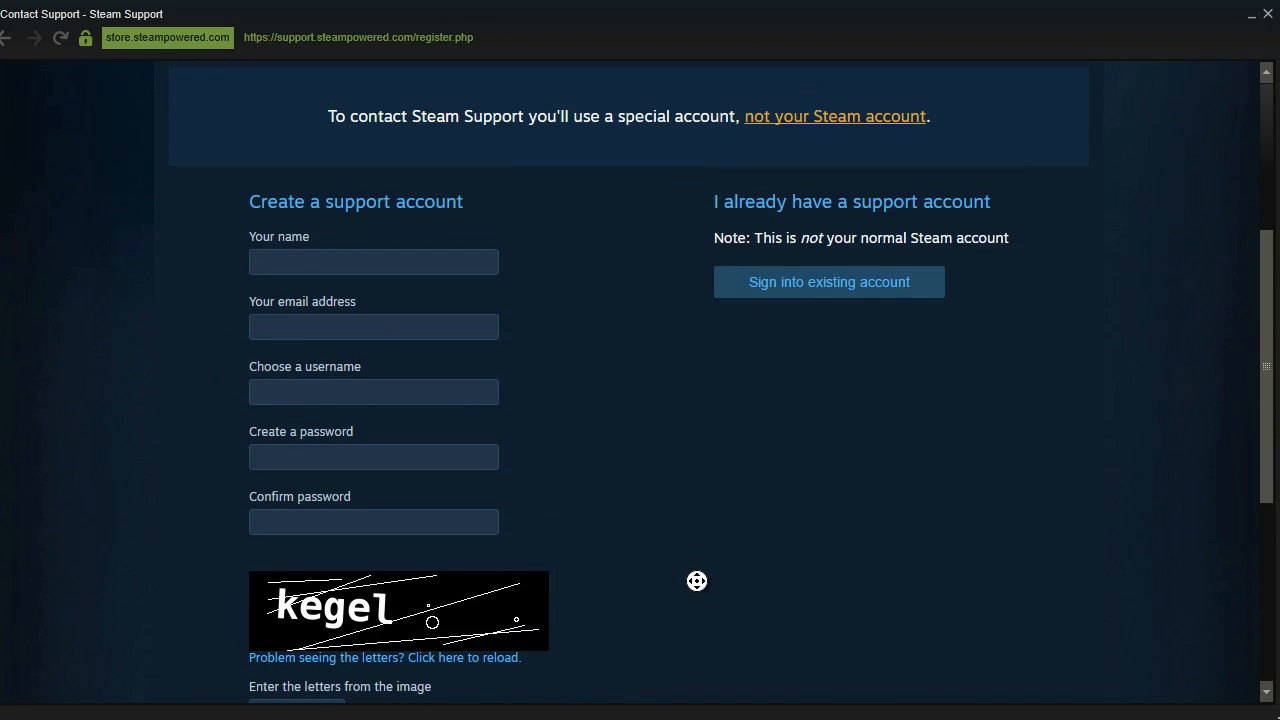
mouse_move(668, 520)
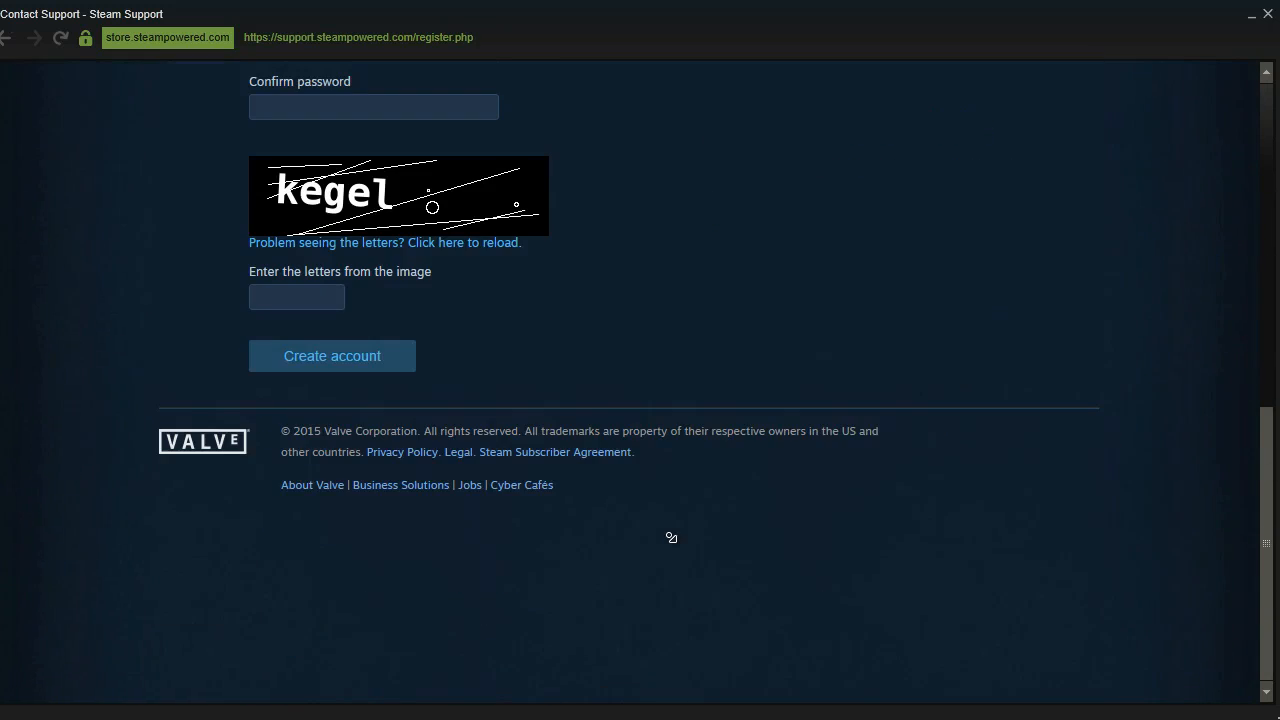
mouse_move(646, 472)
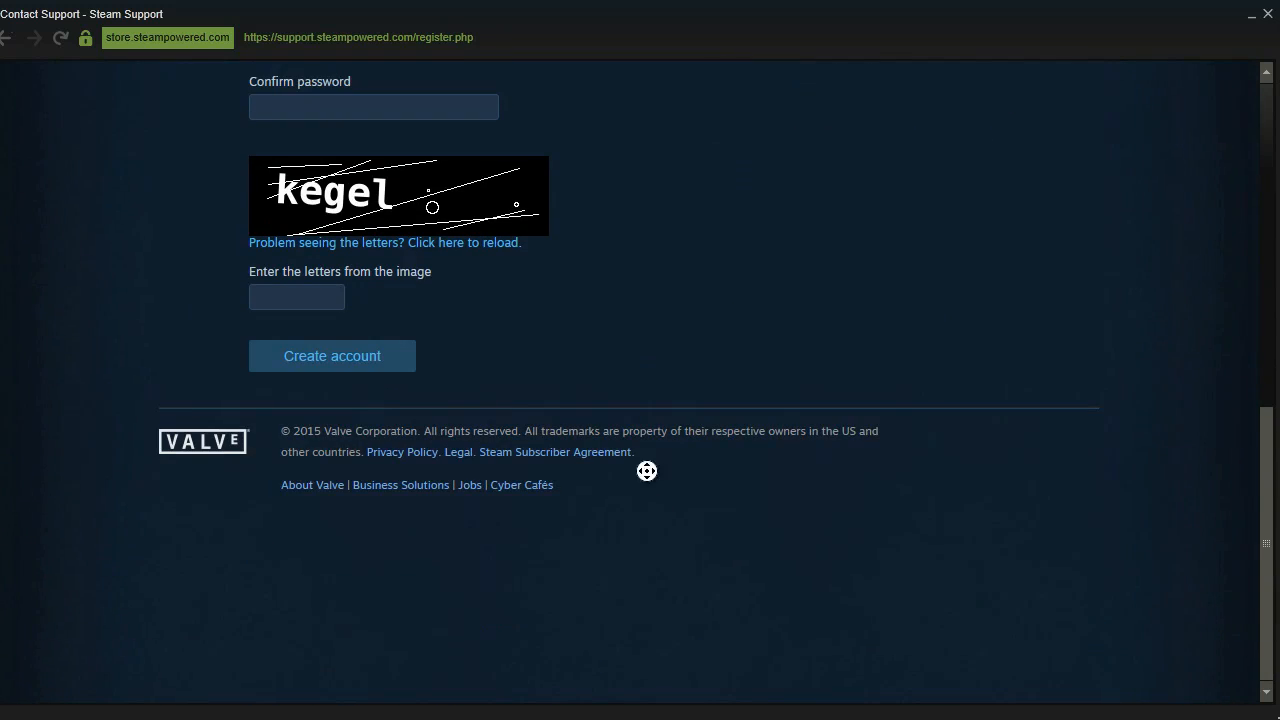